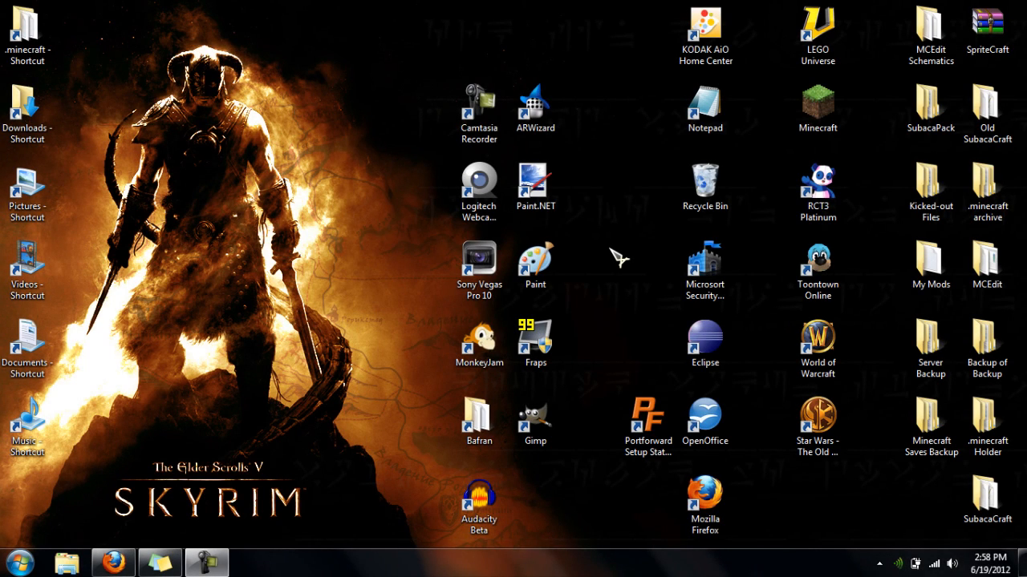
mouse_move(617, 259)
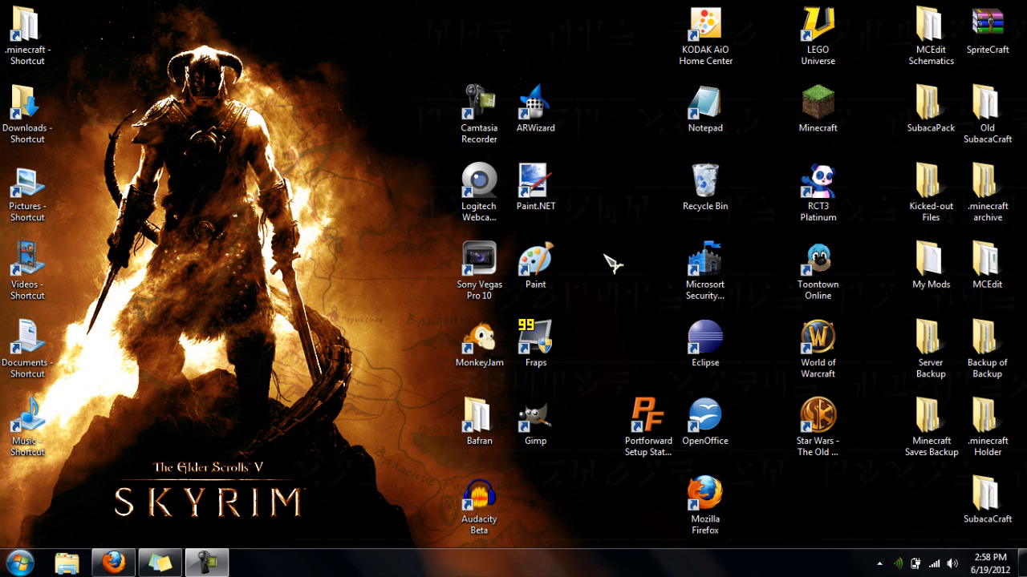
mouse_move(629, 237)
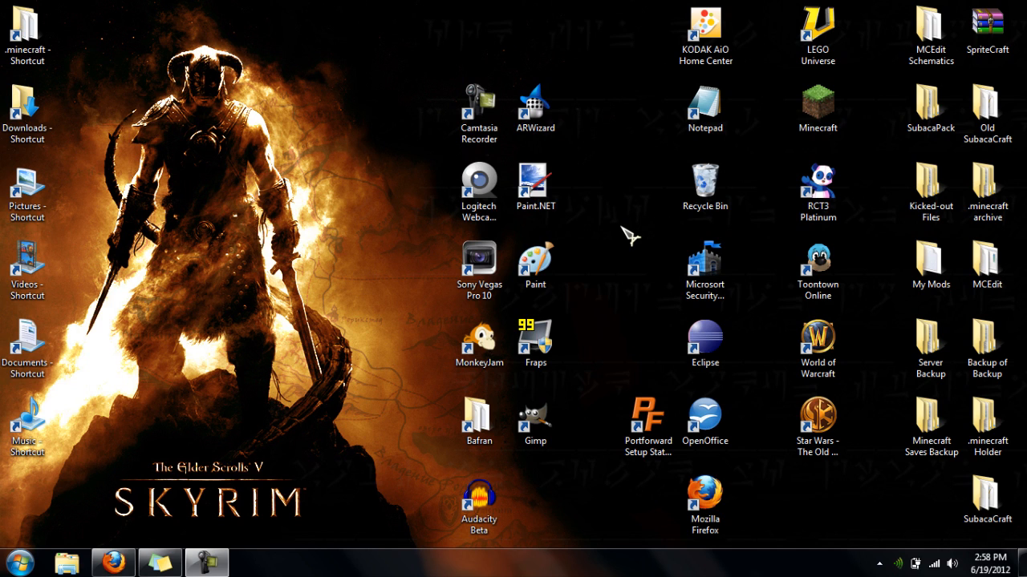
mouse_move(612, 173)
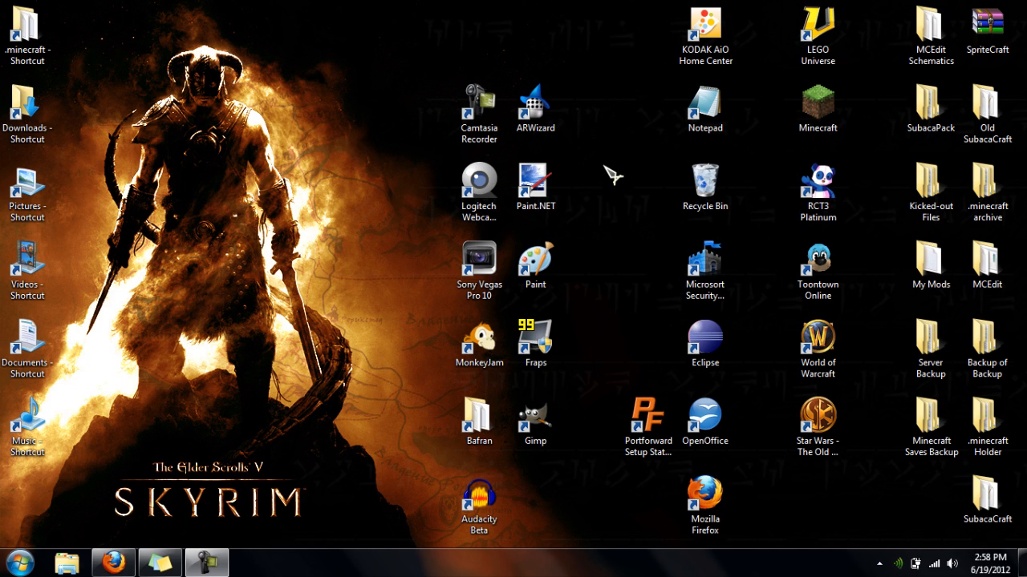
mouse_move(616, 174)
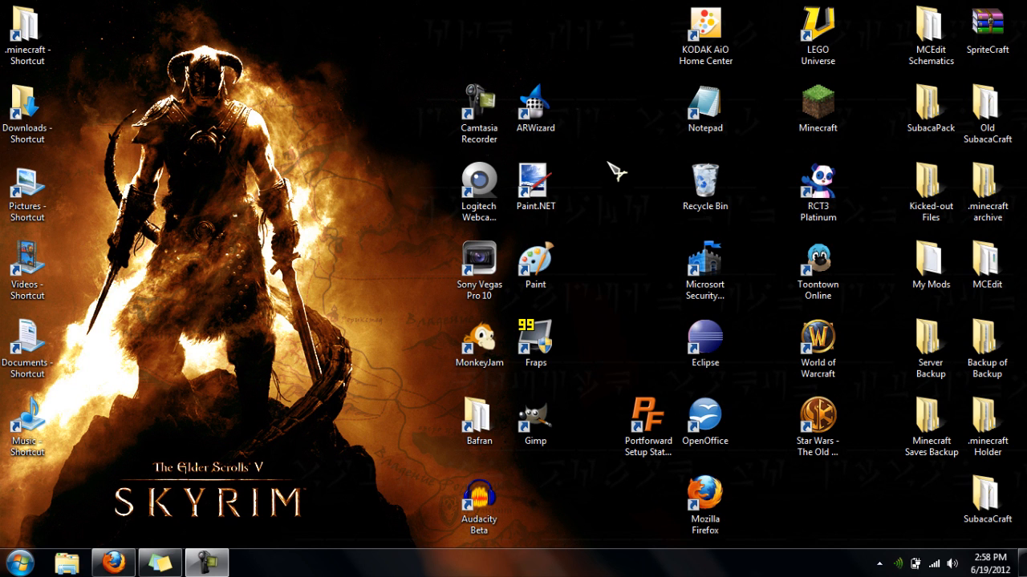
mouse_move(571, 510)
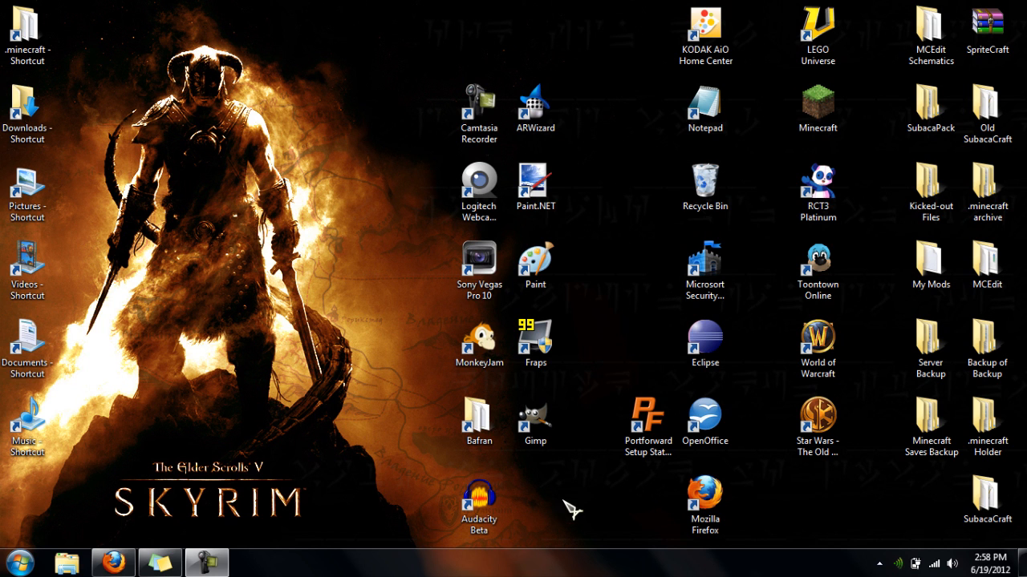
Open the win-rar.com download link from the video description in a new Firefox tab.
left_click(112, 561)
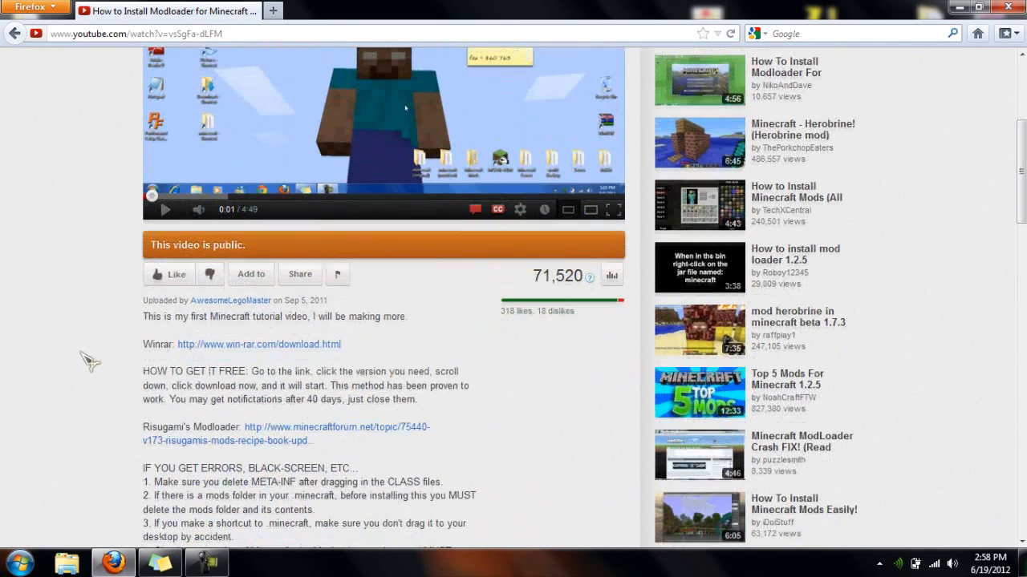
mouse_move(166, 344)
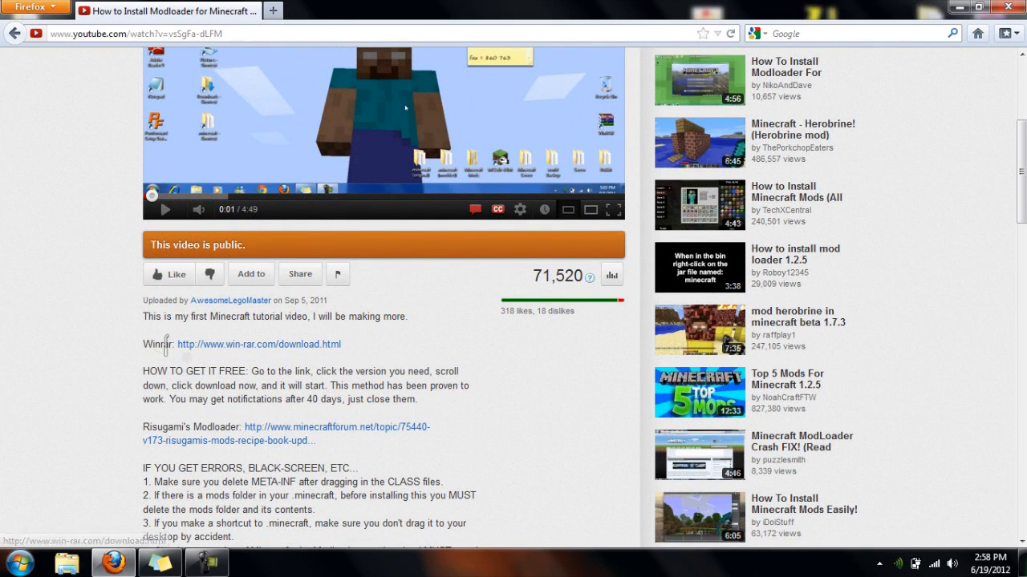
right_click(258, 343)
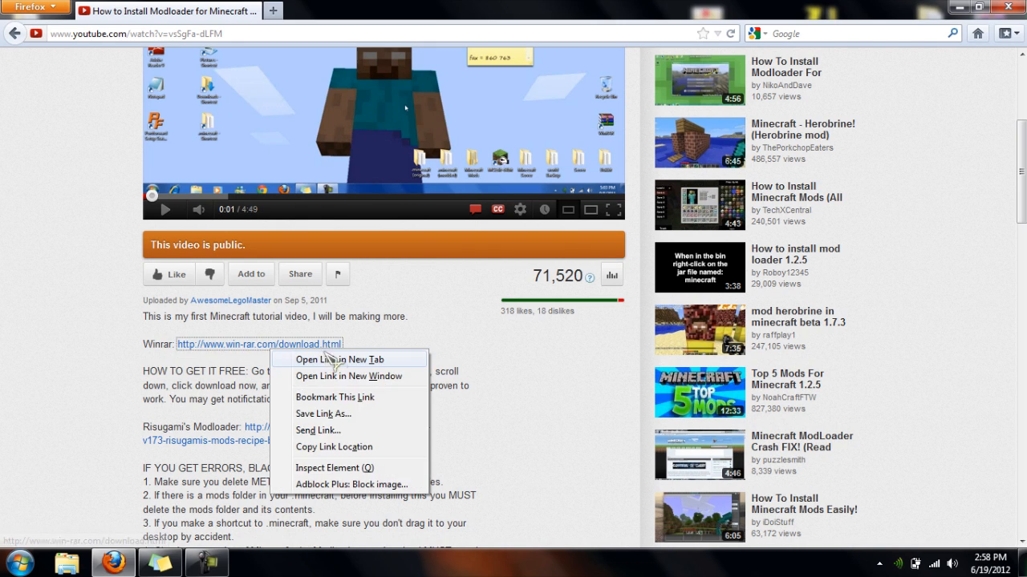
left_click(337, 359)
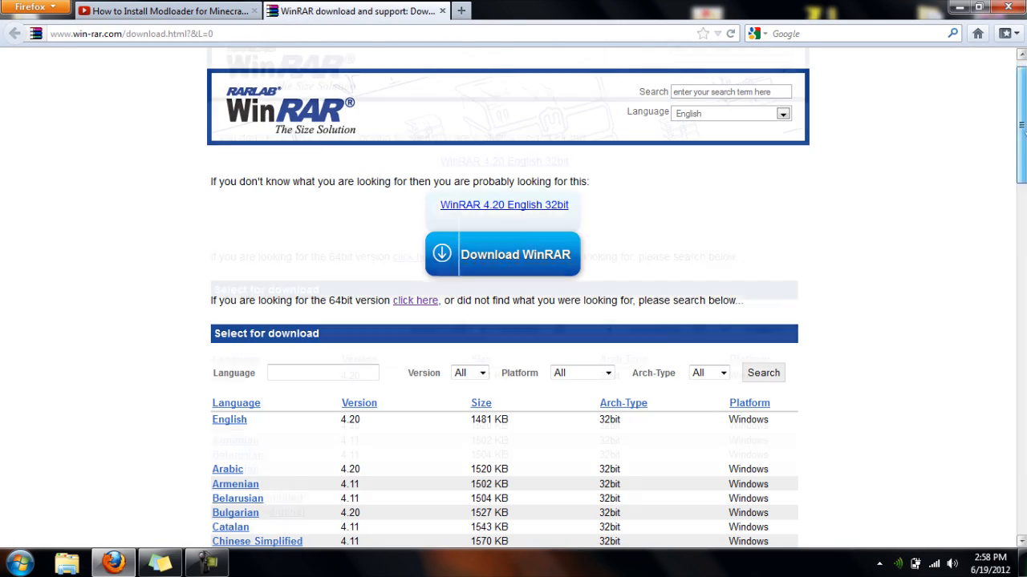
Scroll down the WinRAR page to the table of 32-bit and 64-bit language downloads.
scroll("down", 3)
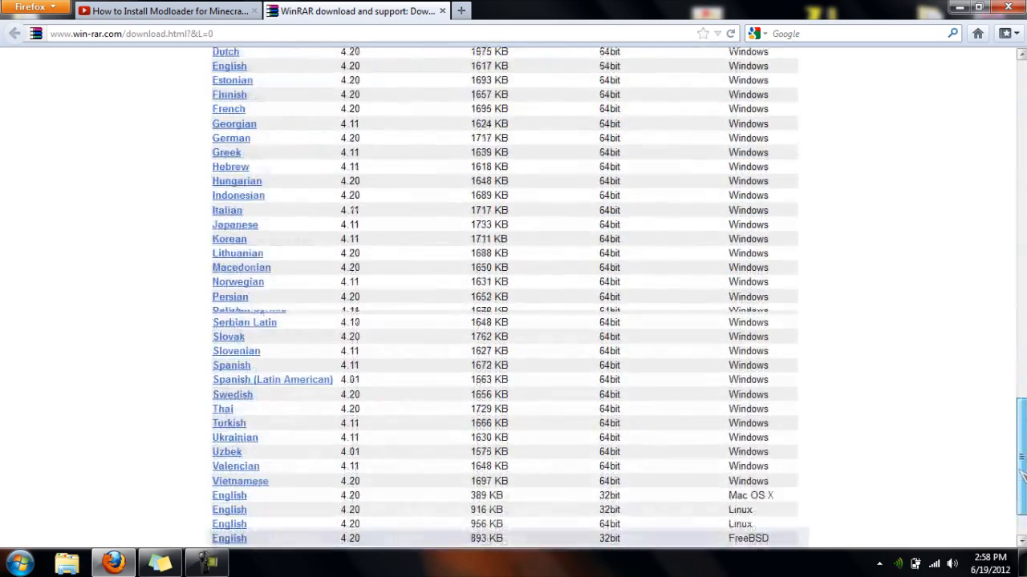
scroll("down", 3)
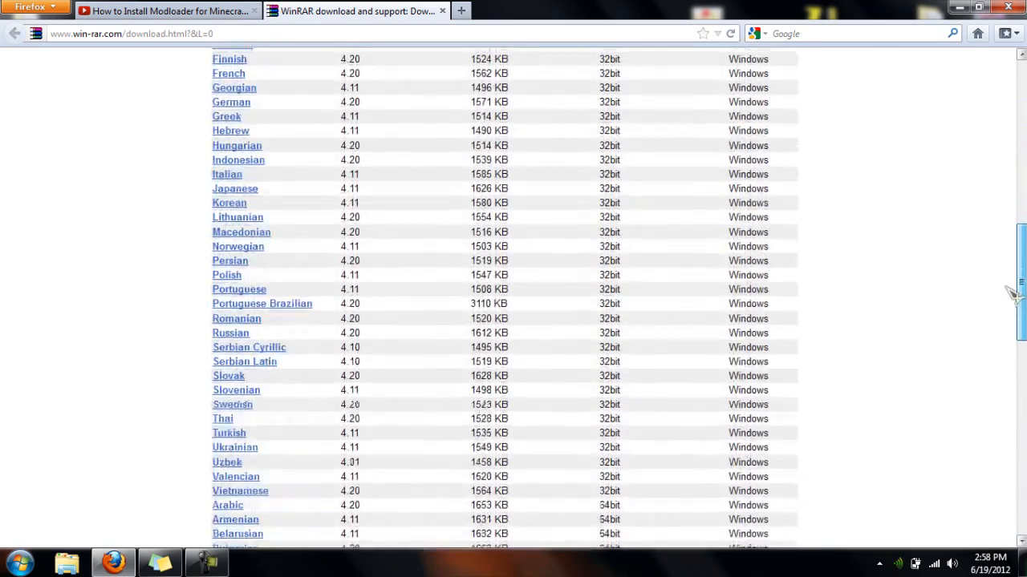
scroll("down", 3)
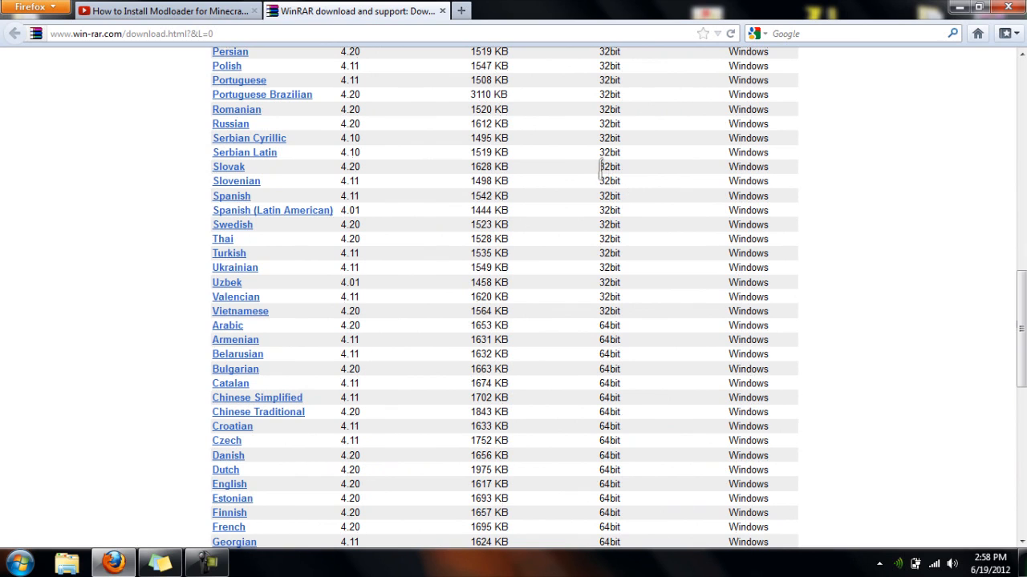
mouse_move(883, 304)
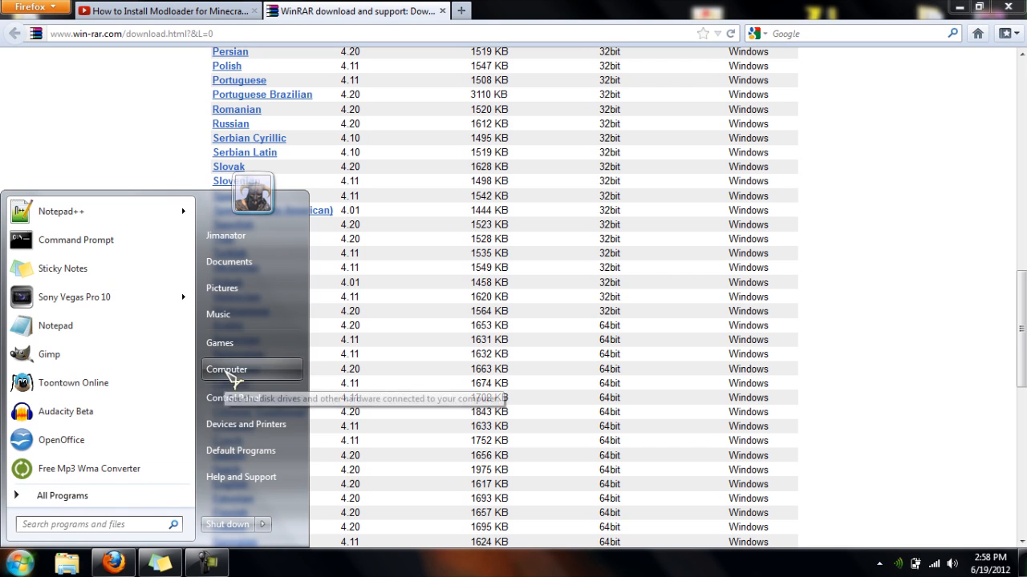
mouse_move(273, 497)
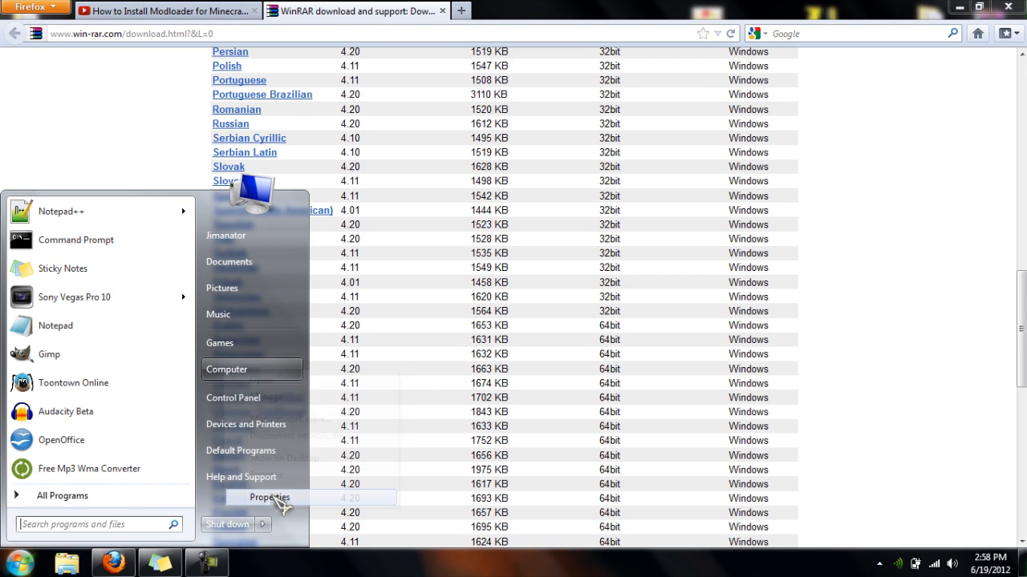
View Computer Properties and confirm the System type reads 64-bit Windows 7.
left_click(270, 497)
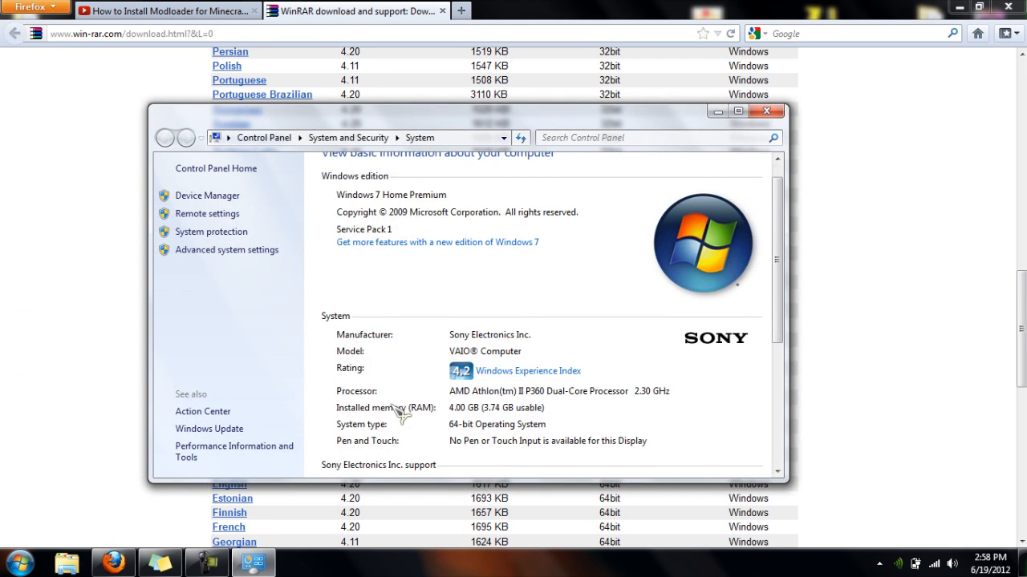
scroll("down", 3)
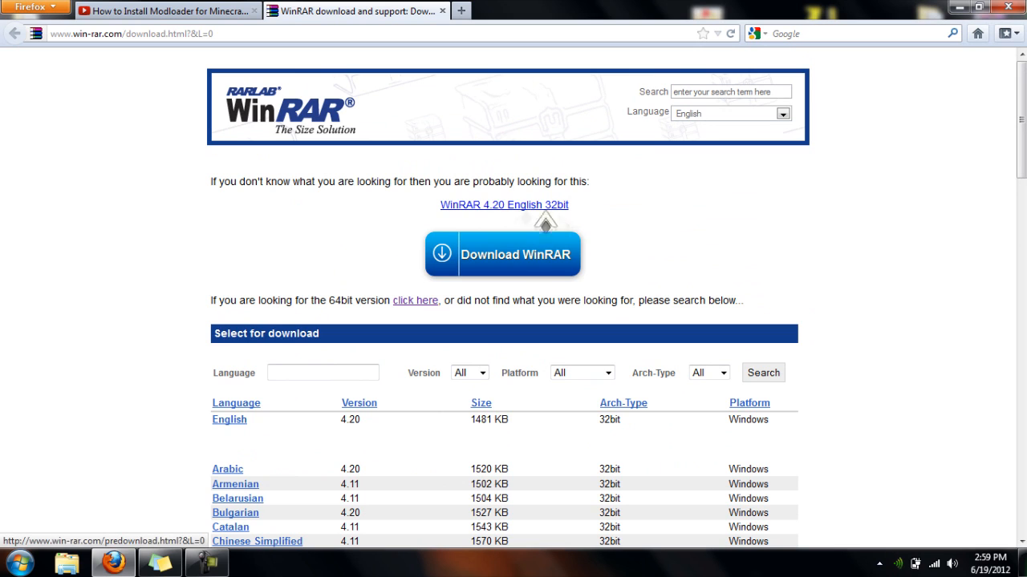
mouse_move(377, 332)
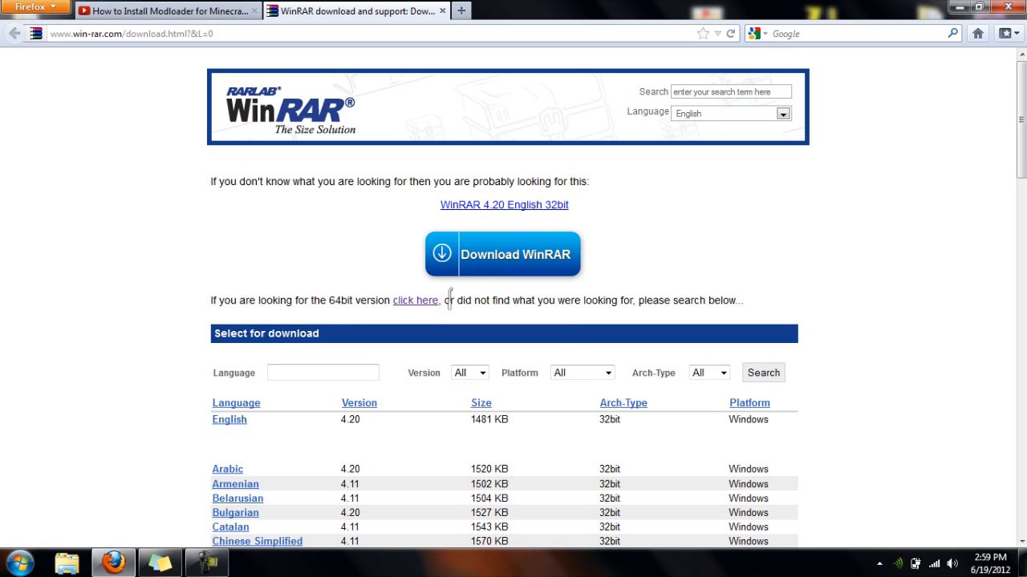
Follow the 64-bit English WinRAR link to its post-download page and reach the download link.
left_click(414, 300)
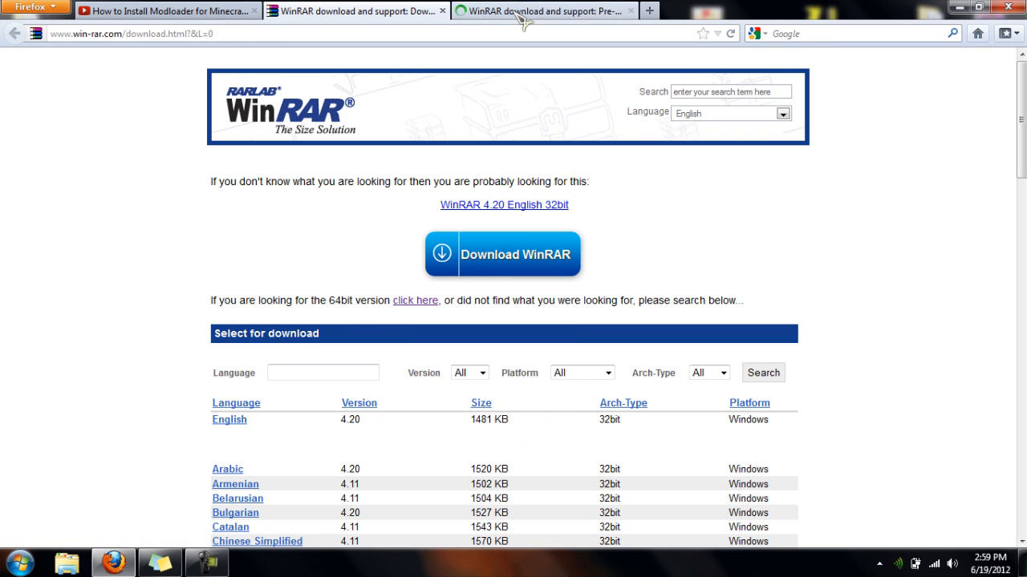
left_click(414, 300)
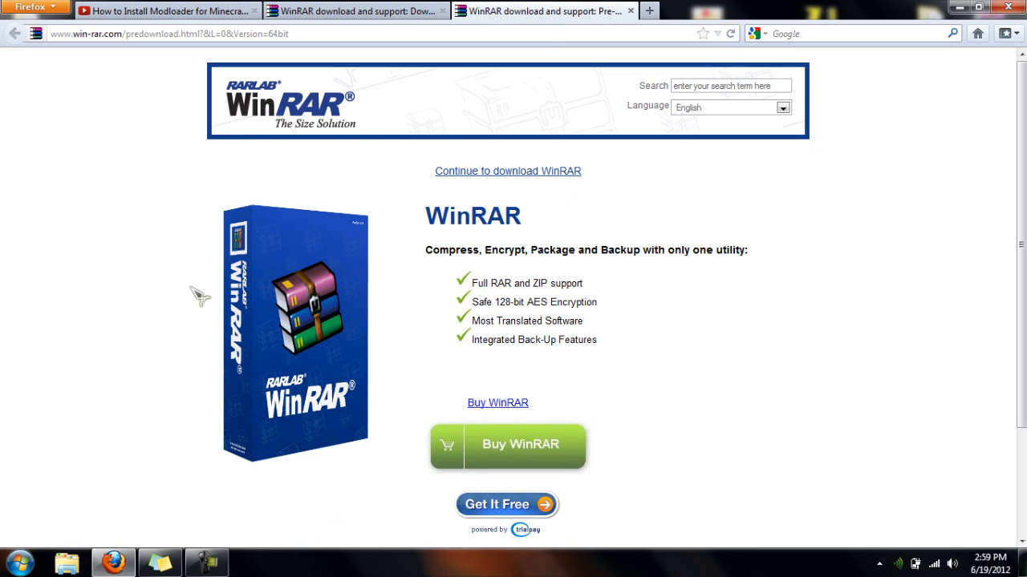
scroll("down", 3)
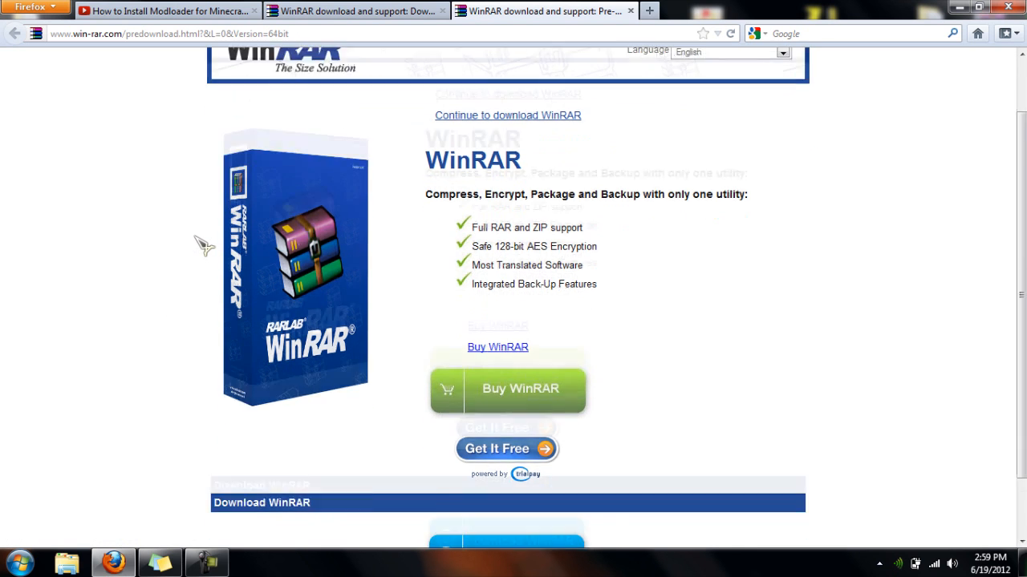
scroll("down", 3)
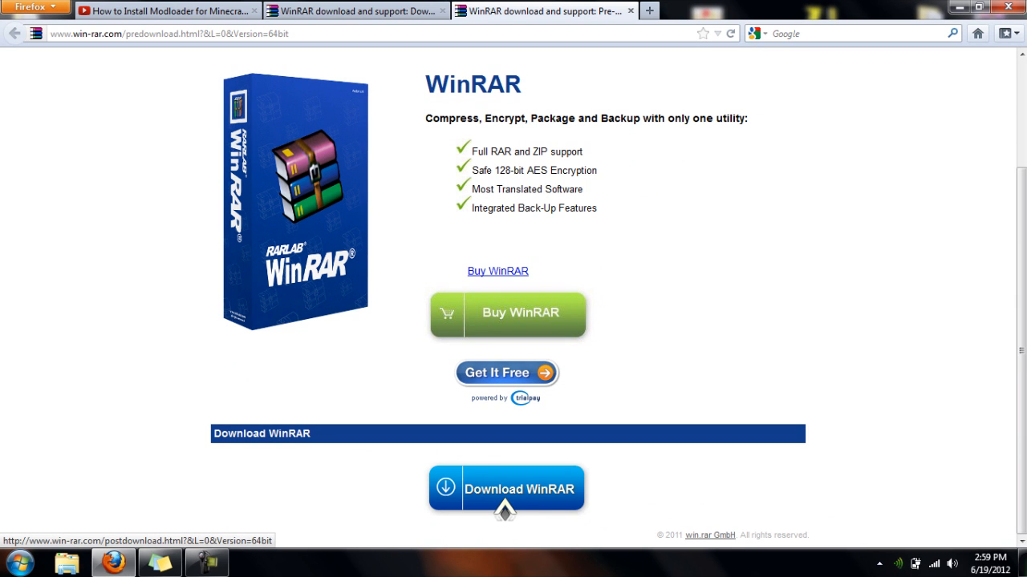
right_click(505, 372)
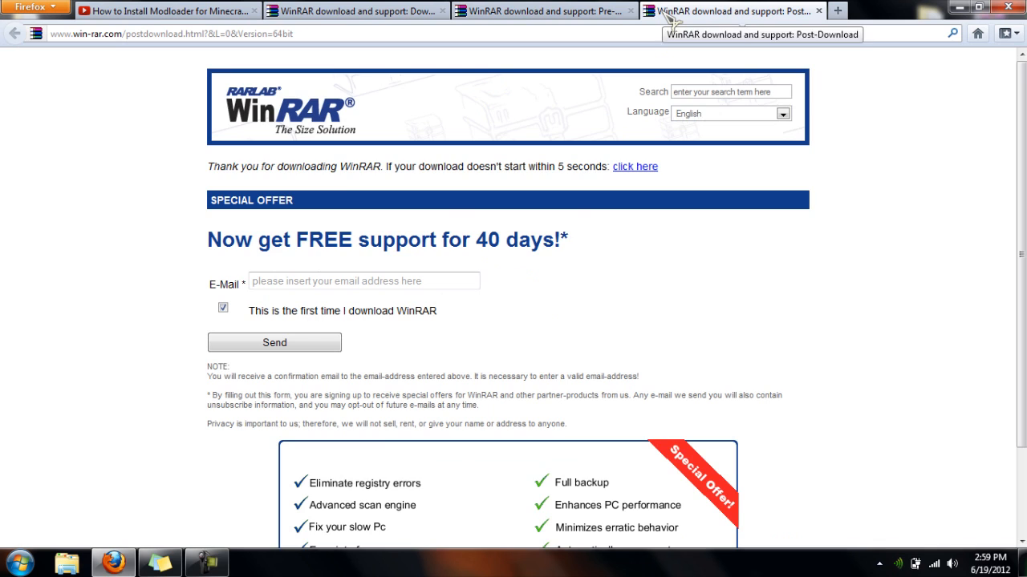
Start the 842 KB 64-bit installer download and save winrar-x64-420.exe to disk.
scroll("down", 3)
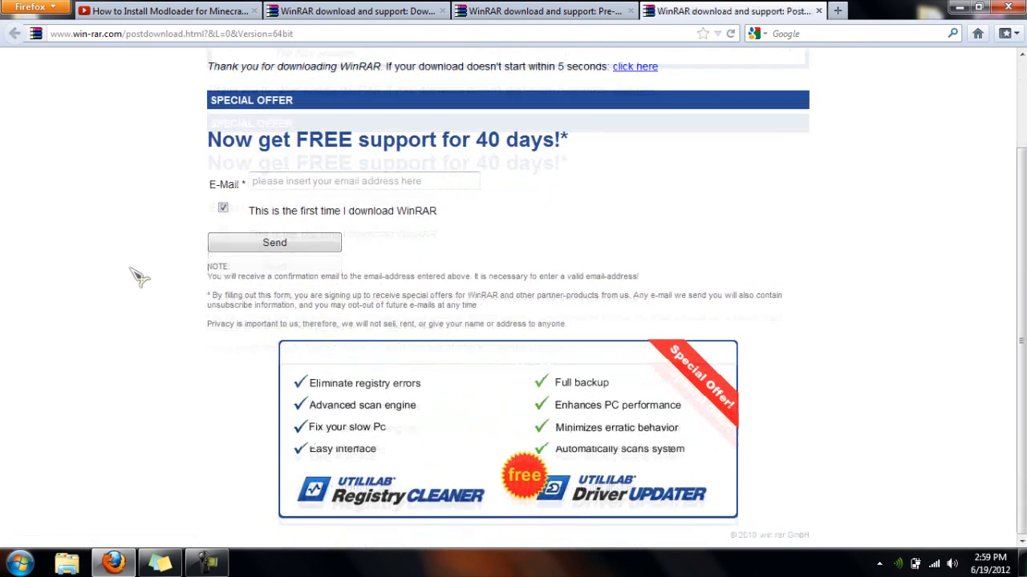
left_click(635, 65)
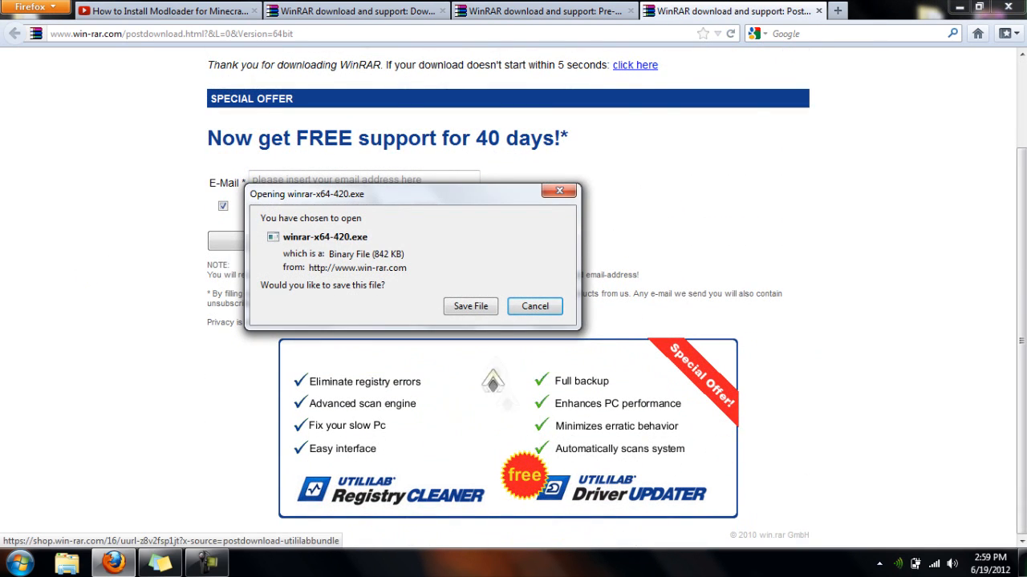
left_click_drag(308, 194, 413, 238)
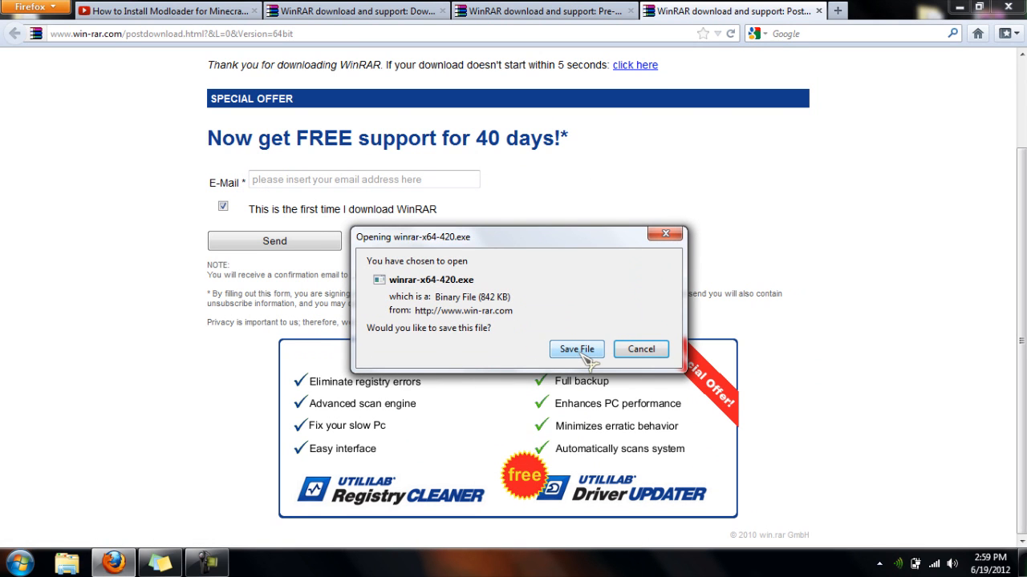
left_click(576, 349)
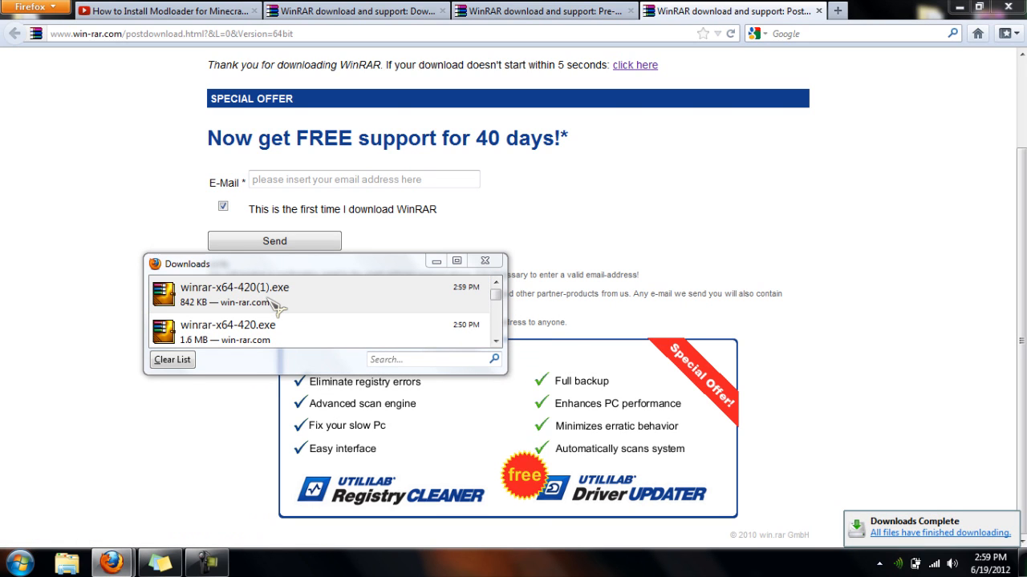
Run the WinRAR 4.20 installer, acknowledge the corrupt-files error and close the failed setup.
double_click(234, 287)
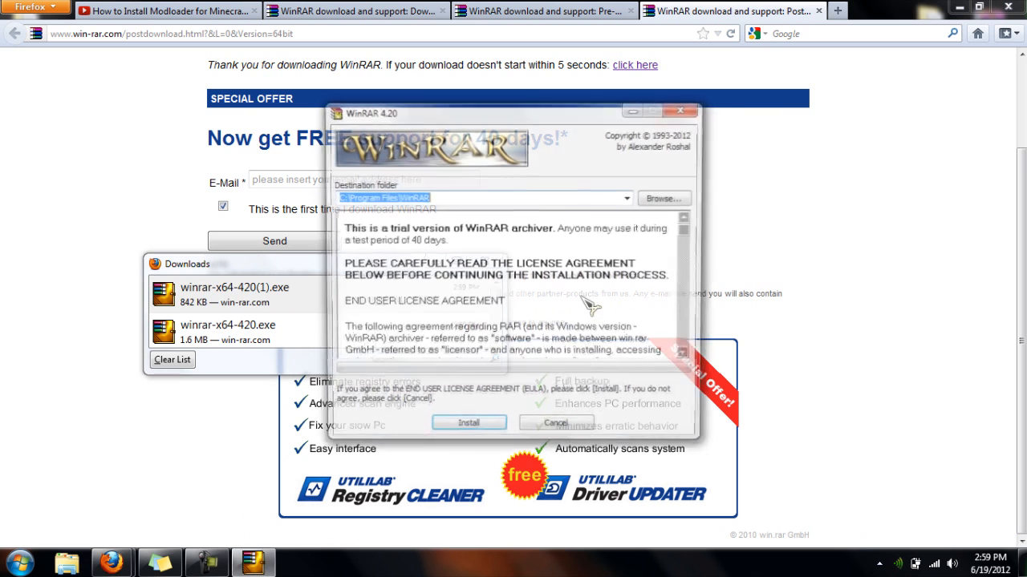
left_click(469, 423)
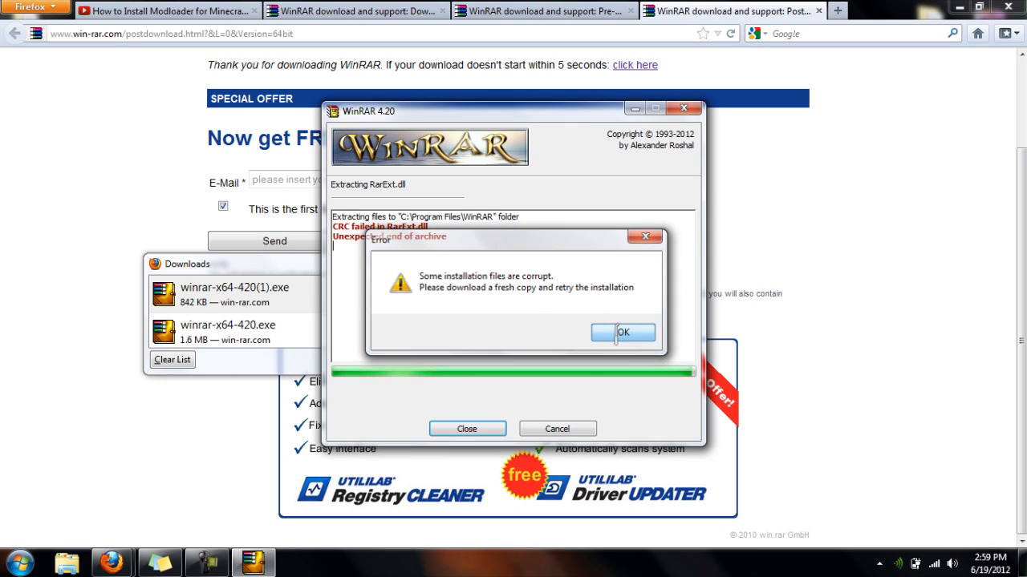
left_click(622, 332)
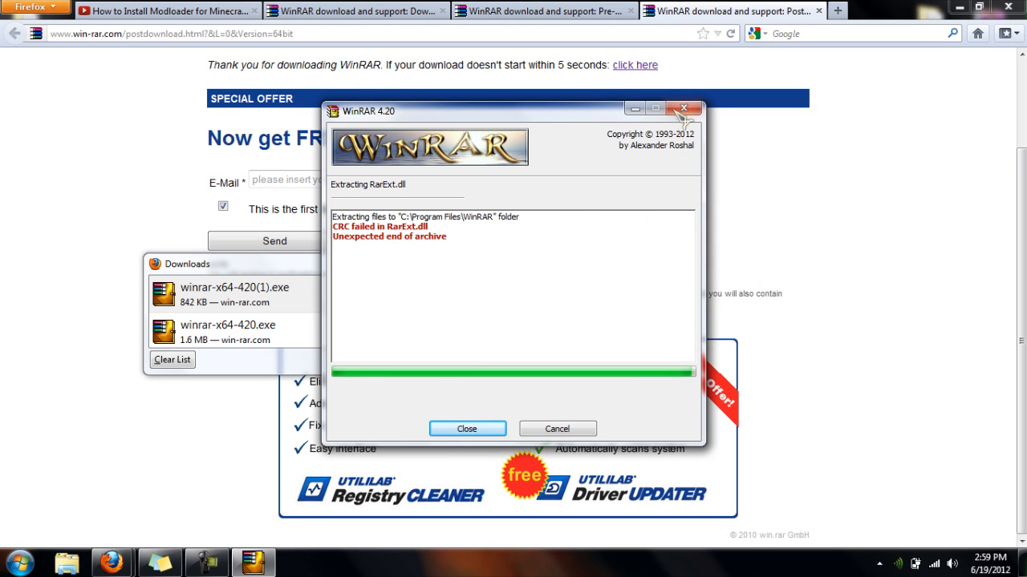
left_click(467, 428)
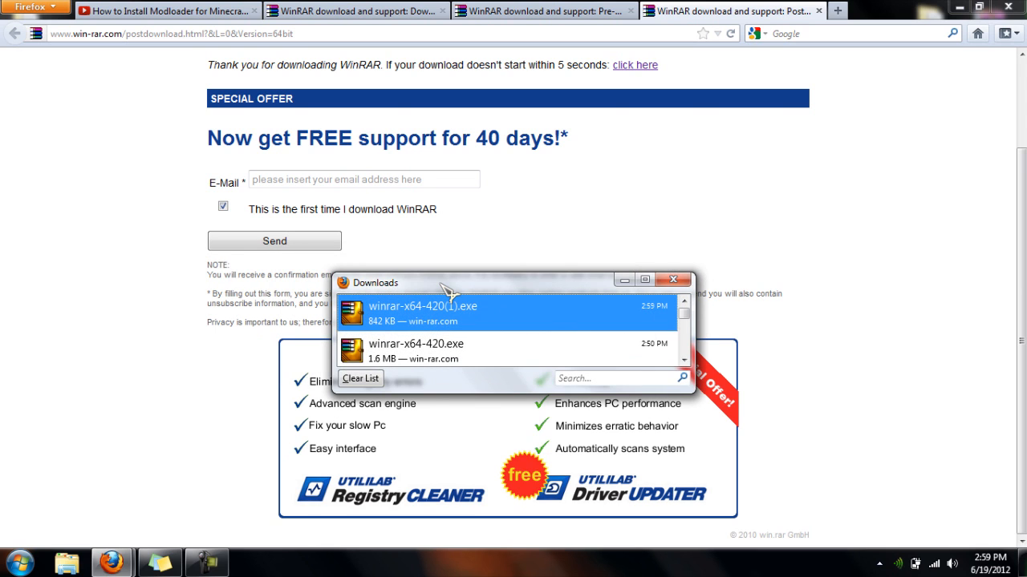
mouse_move(411, 301)
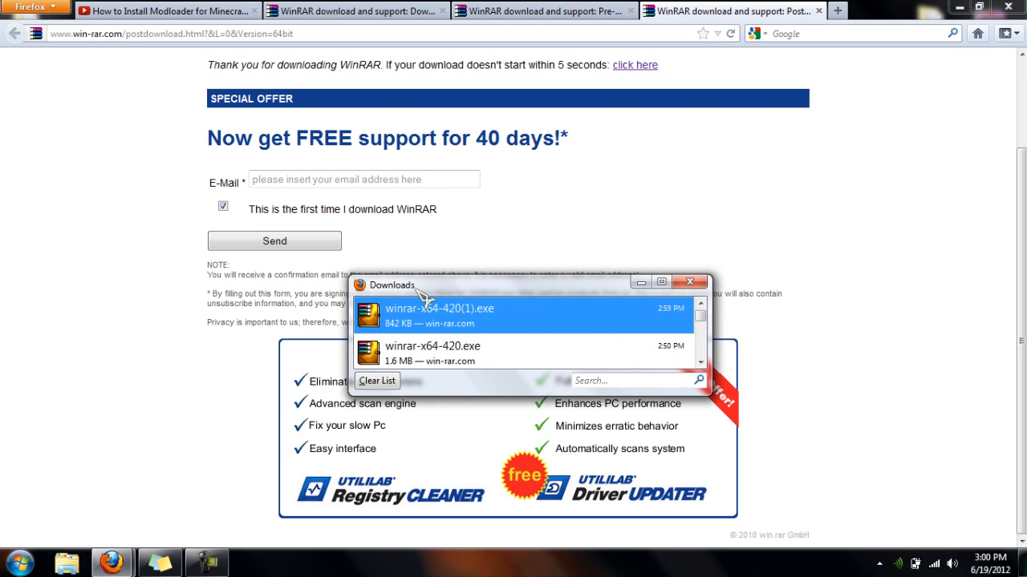
mouse_move(160, 417)
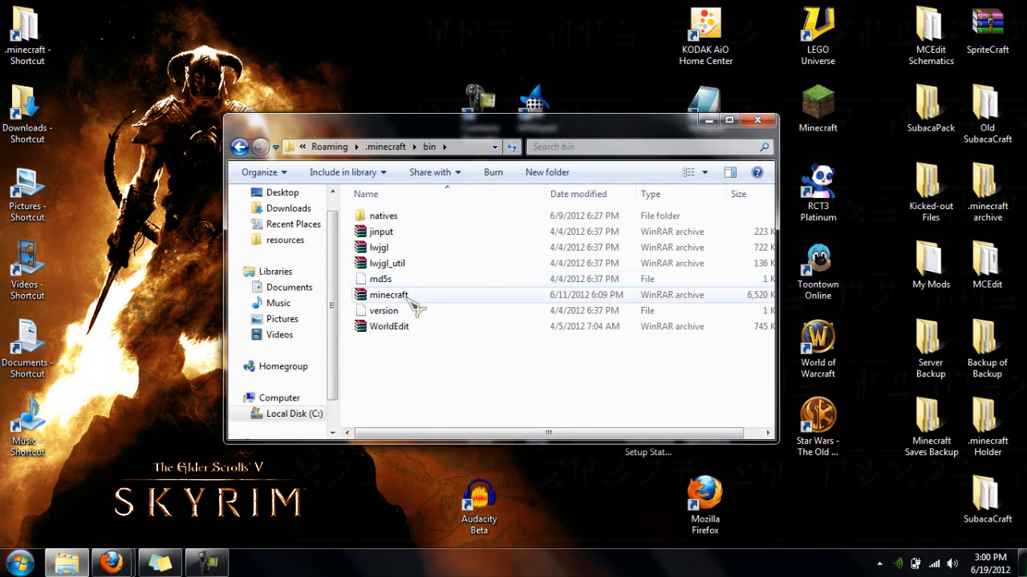
Dismiss the minecraft archive's context menu and close the .minecraft bin Explorer window.
right_click(388, 295)
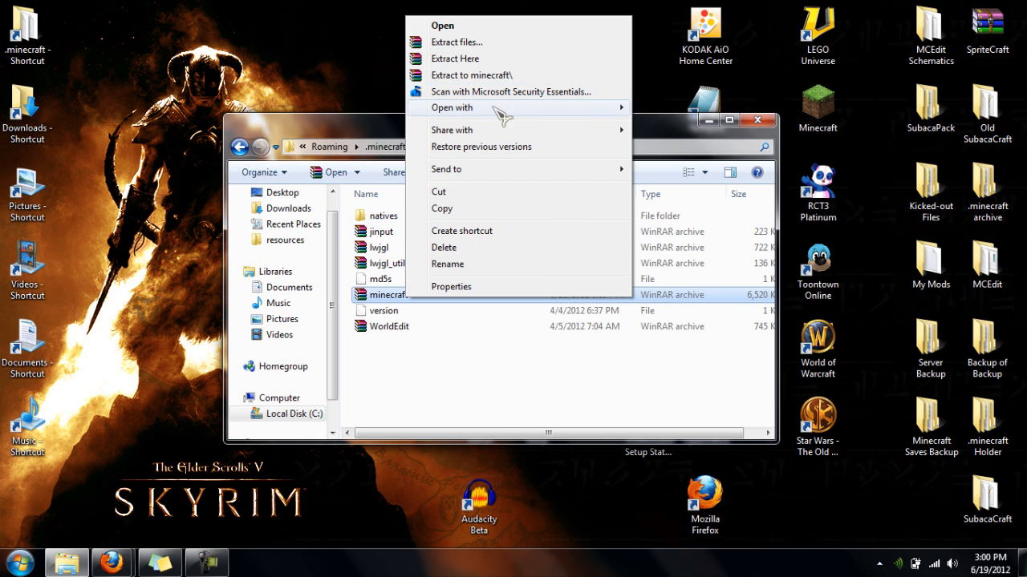
left_click(393, 279)
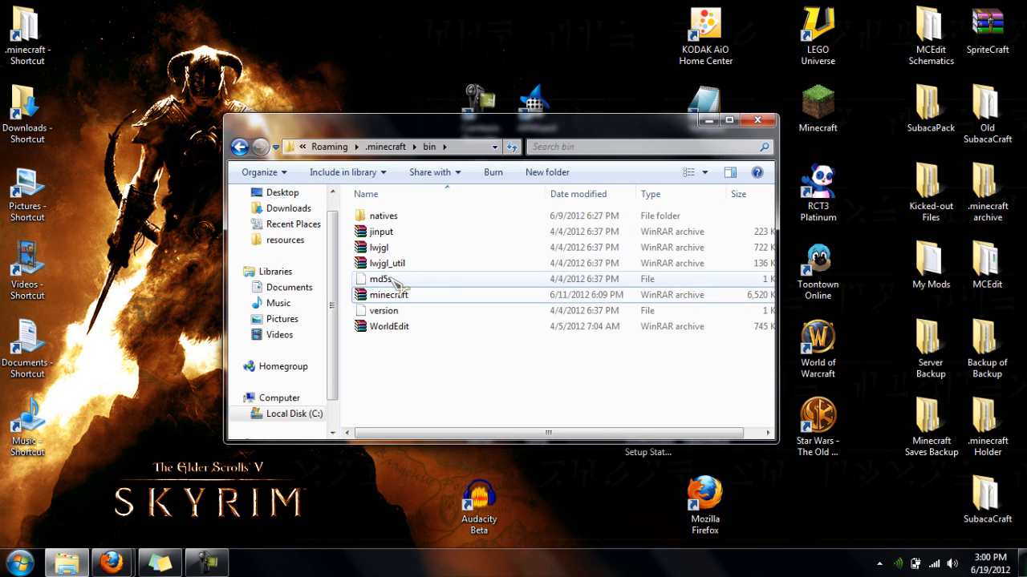
double_click(388, 296)
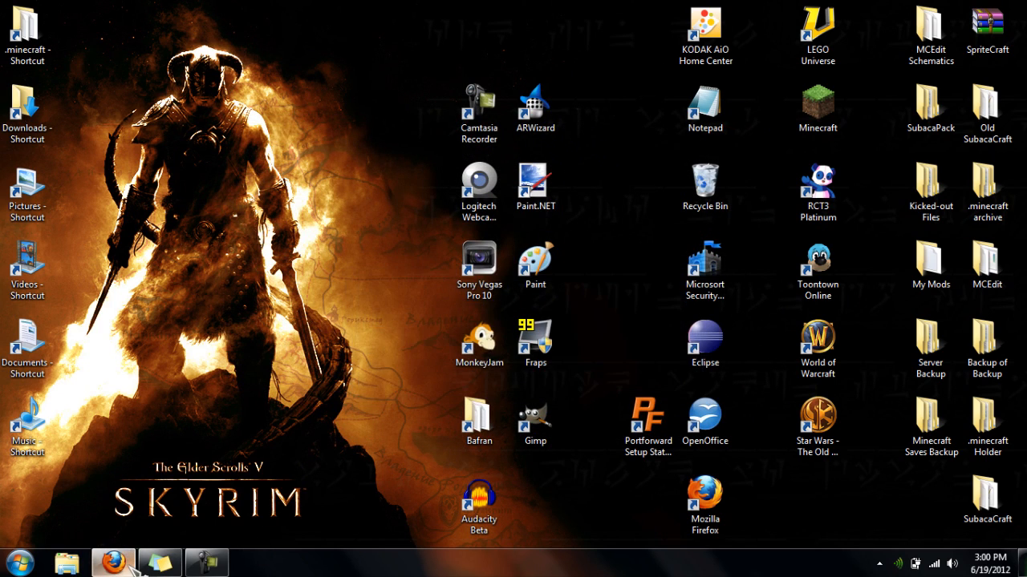
Return to the WinRAR language list, cancel the unwanted wrar411tr.exe save prompt and browse the 64-bit entries.
left_click(113, 562)
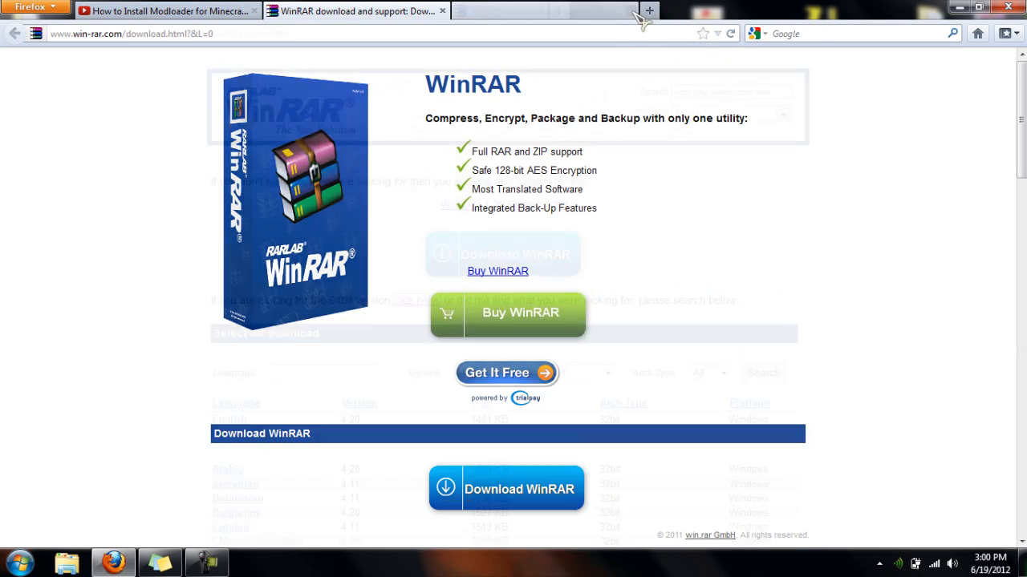
scroll("down", 3)
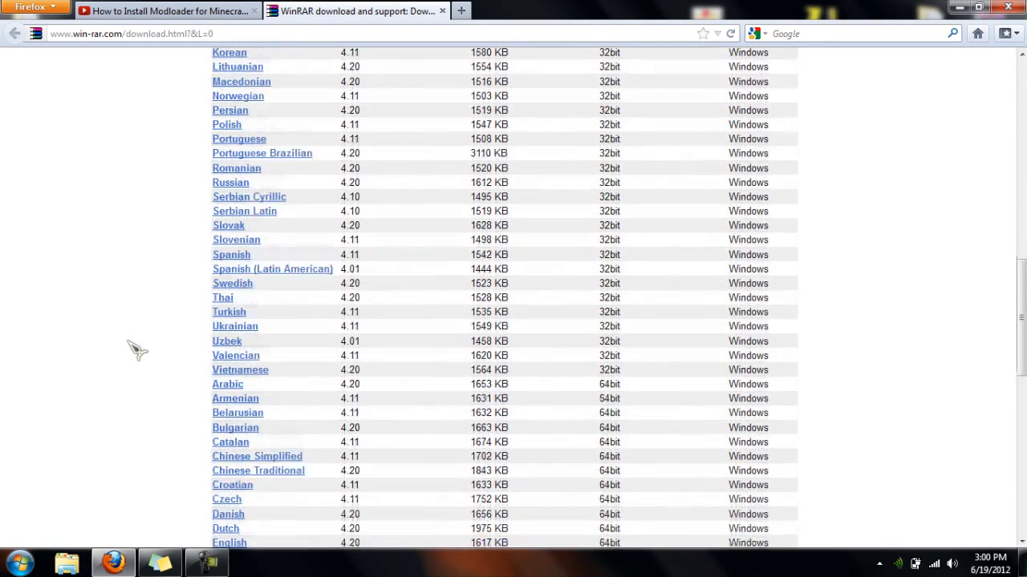
scroll("down", 3)
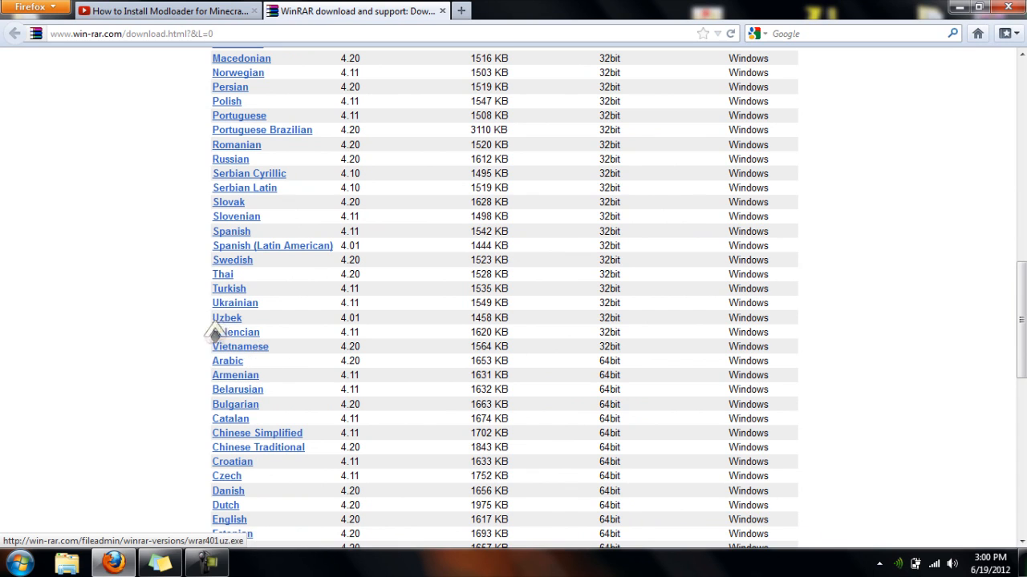
left_click(236, 332)
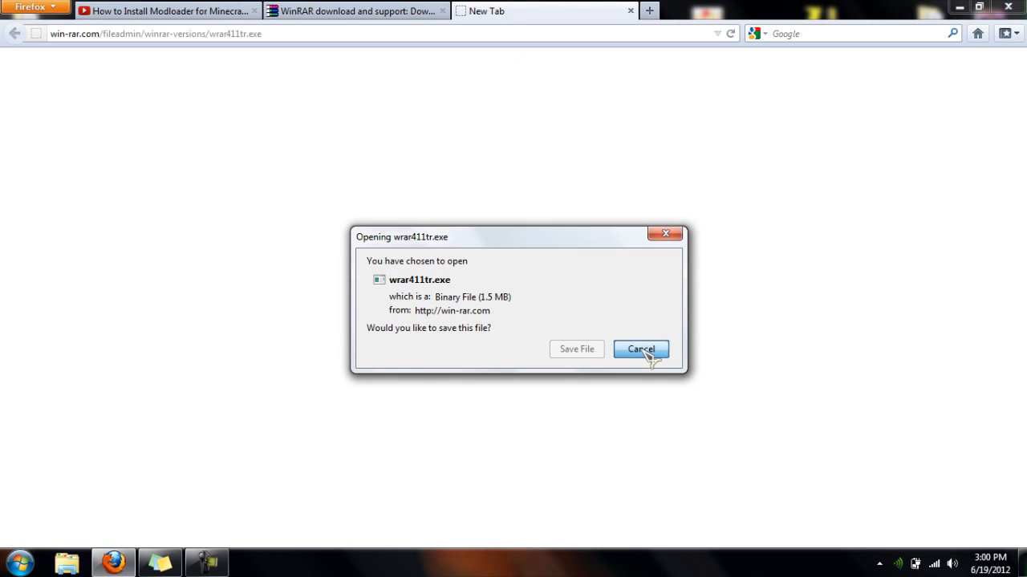
left_click(640, 350)
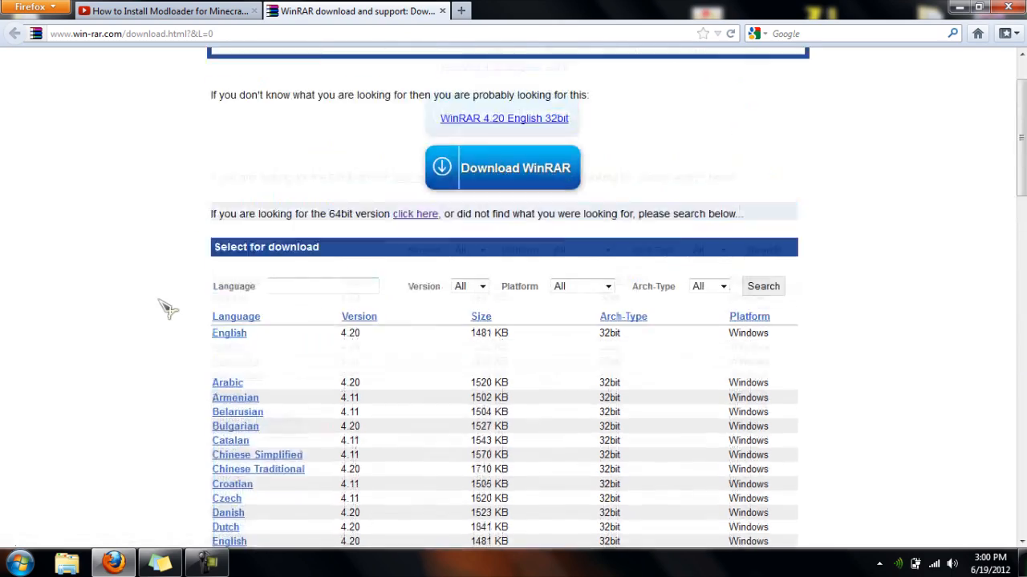
scroll("down", 3)
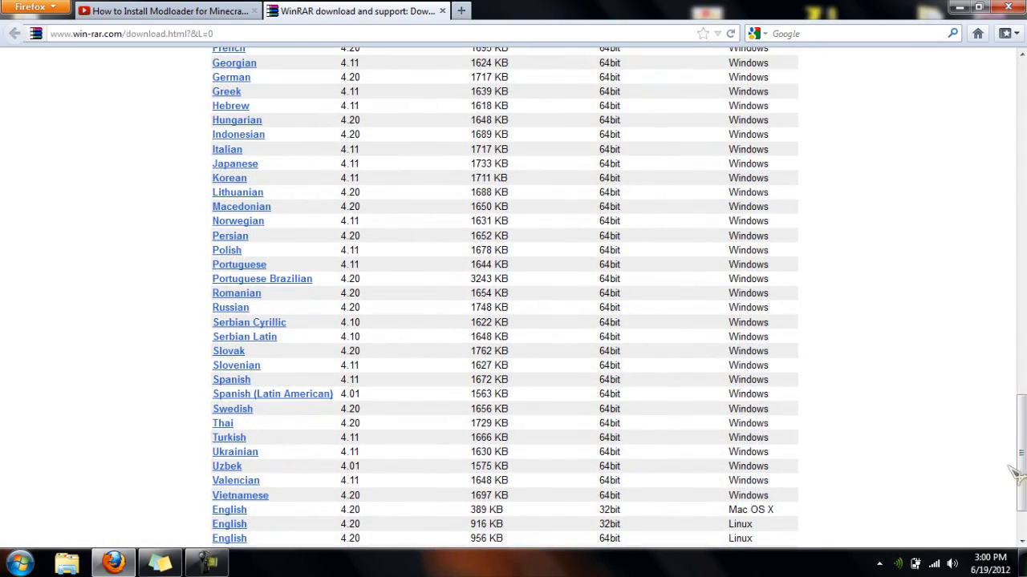
scroll("up", 3)
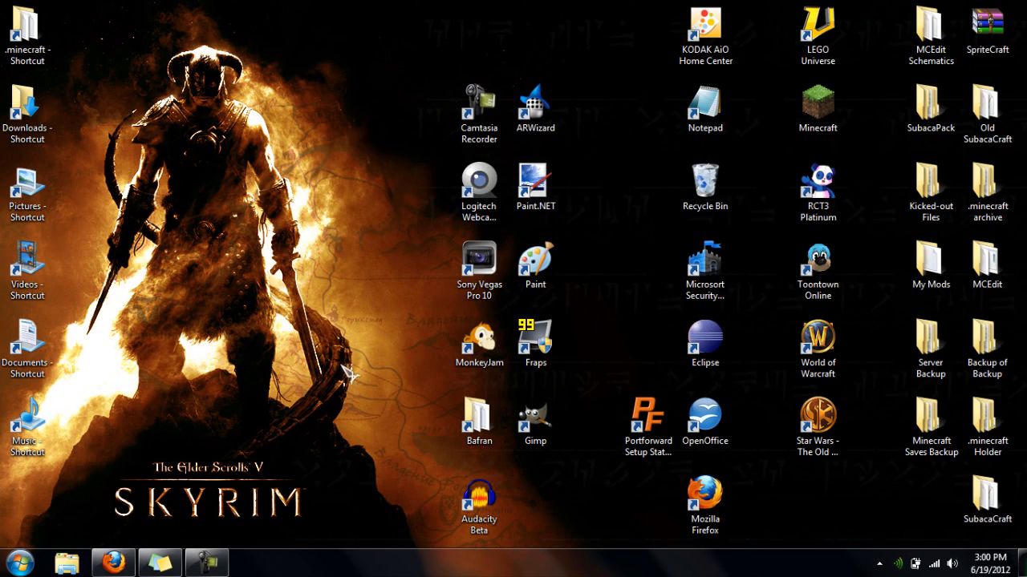
mouse_move(404, 314)
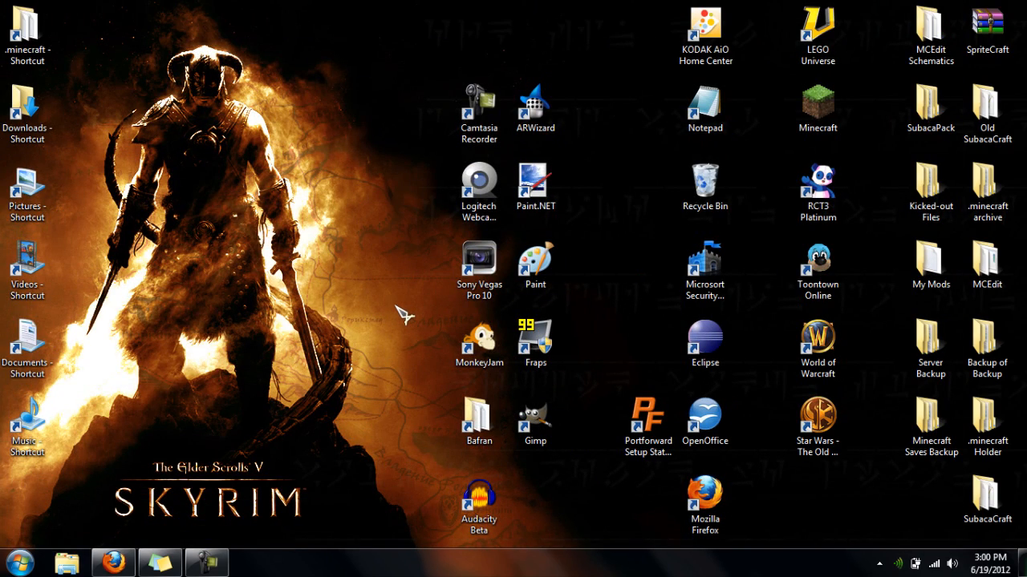